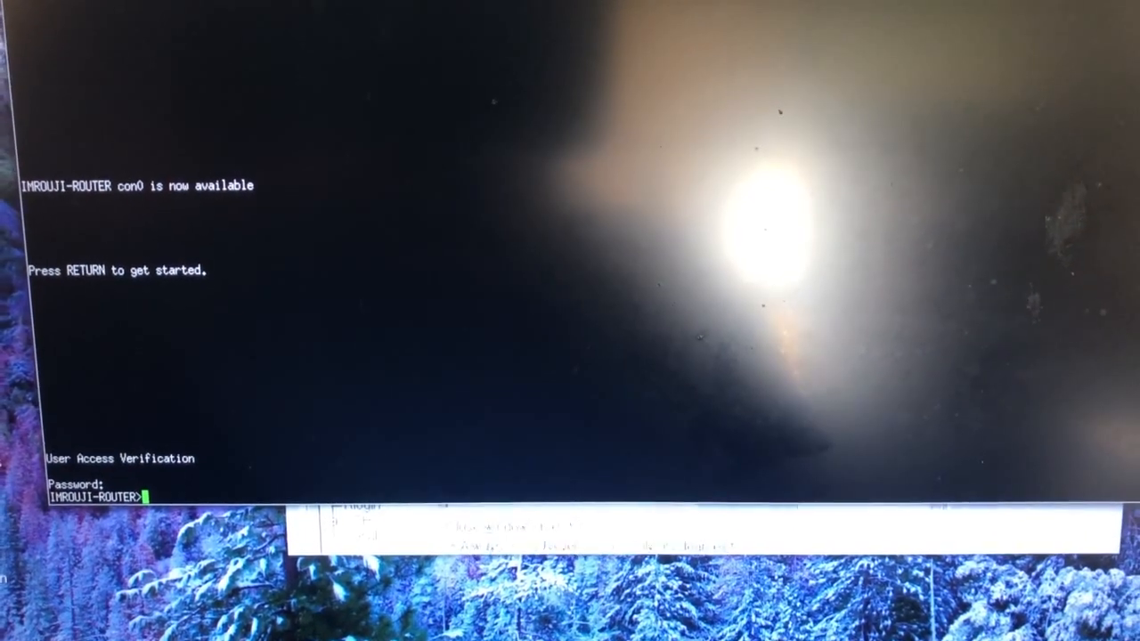
# Step: Enter privileged EXEC mode with 'en' and display the running configuration with 'sh run'
pyautogui.write('en')
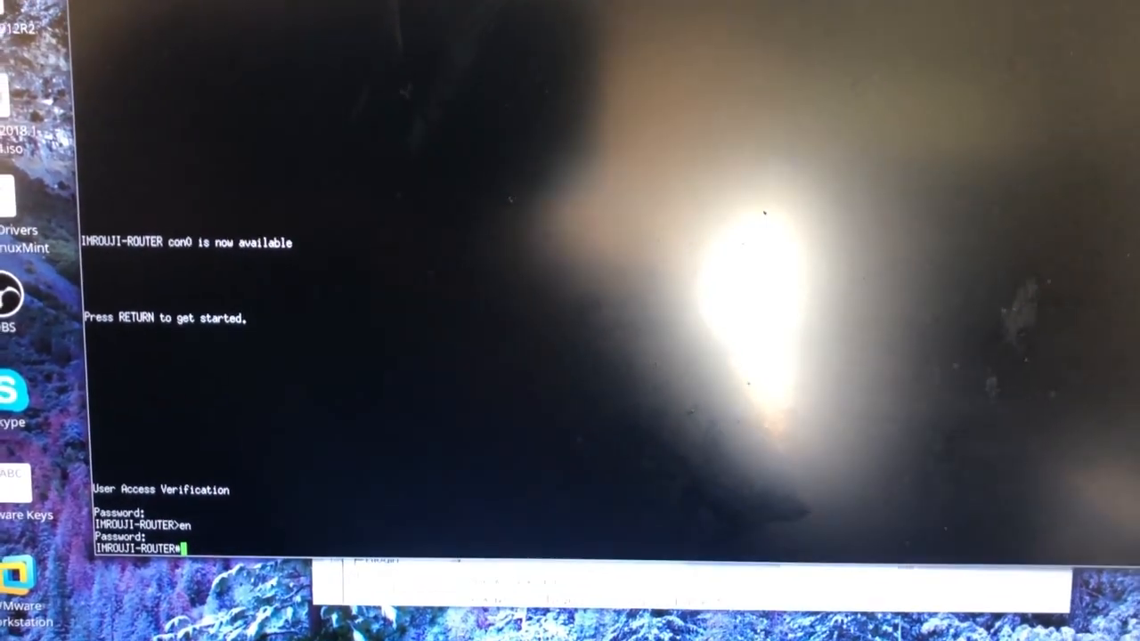
pyautogui.write('sh run')
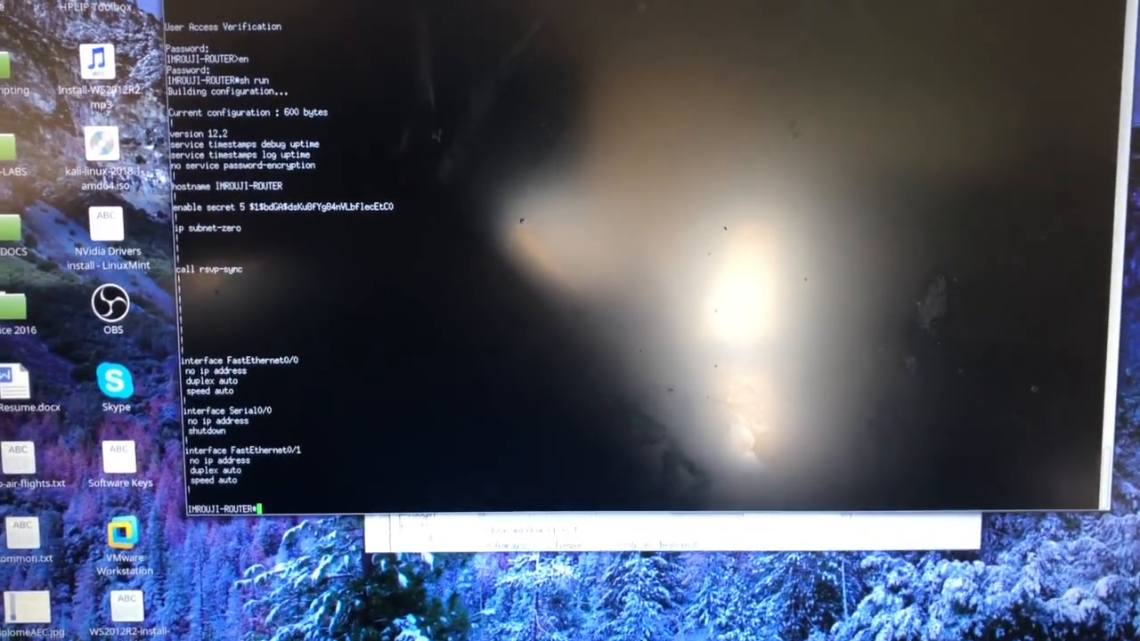
# Step: In config mode, set FastEthernet0/0 to a DHCP address, no shutdown, and NAT outside
pyautogui.write('conf t')
pyautogui.write('int')
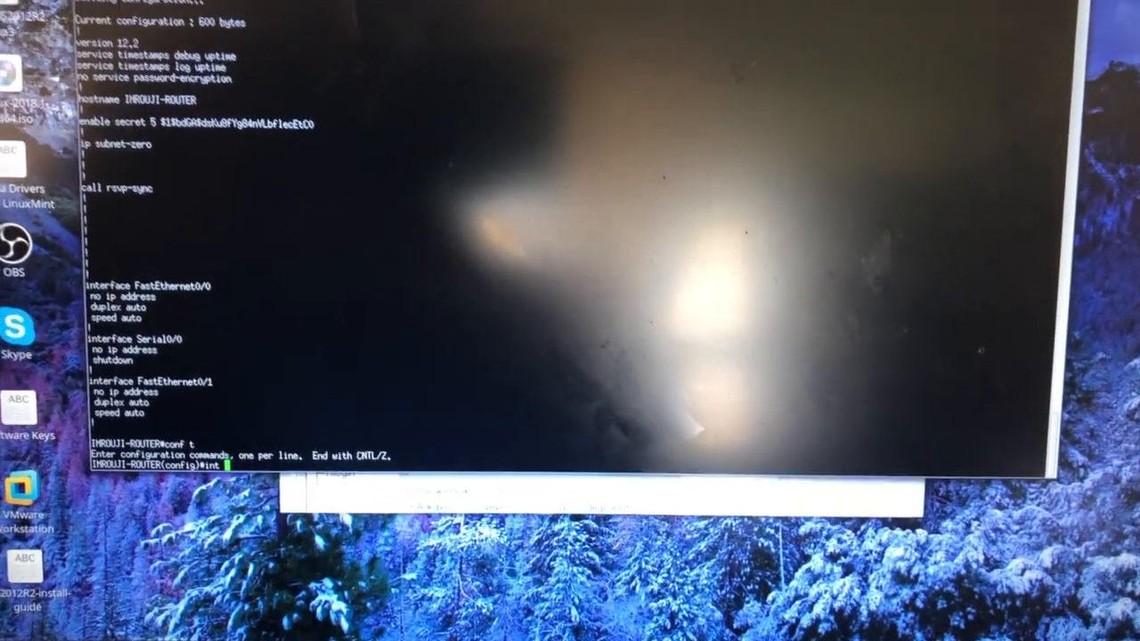
pyautogui.write('fa0/0')
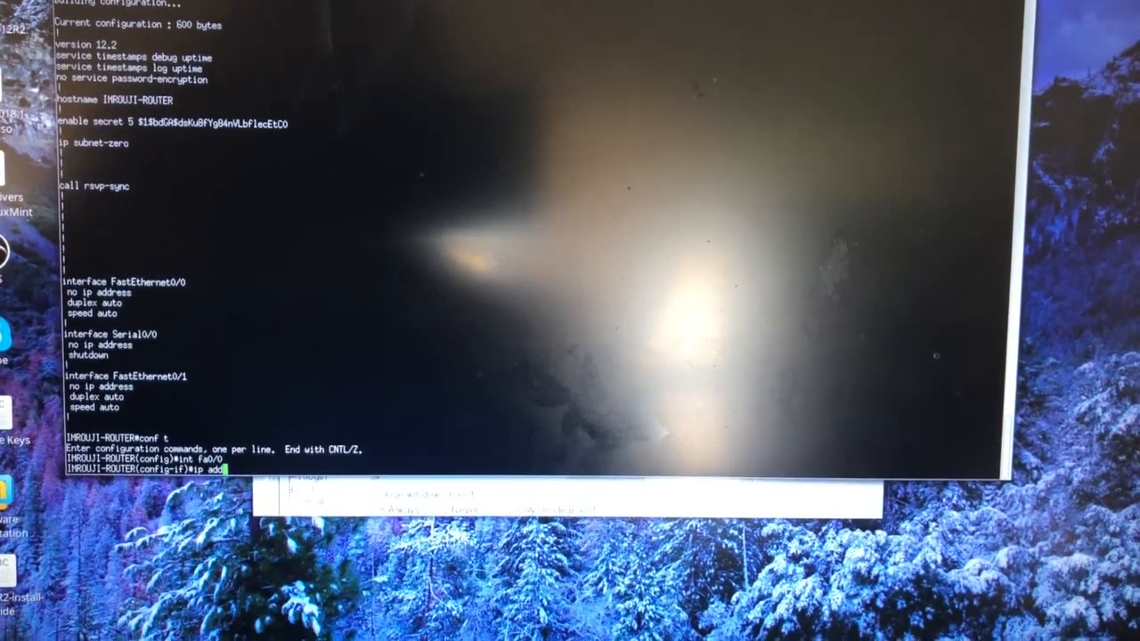
pyautogui.write('ip address dhcp')
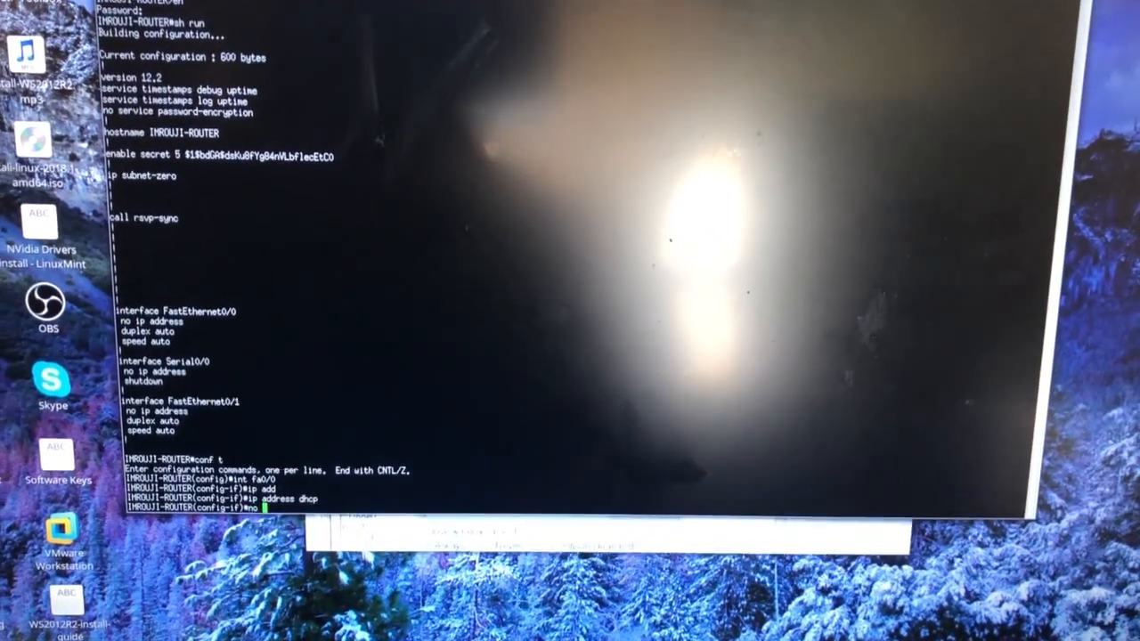
pyautogui.write('no sh')
pyautogui.write('ip nat outsid')
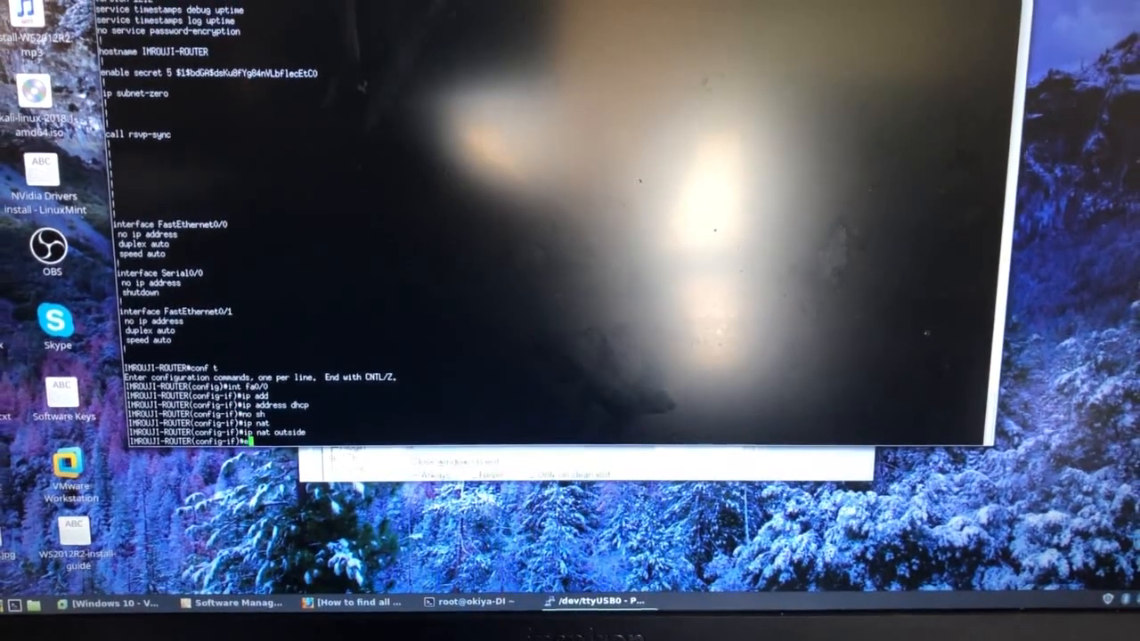
# Step: Give FastEthernet0/1 address 172.16.1.1 255.255.255.0, enable it, and mark it NAT inside
pyautogui.write('exit')
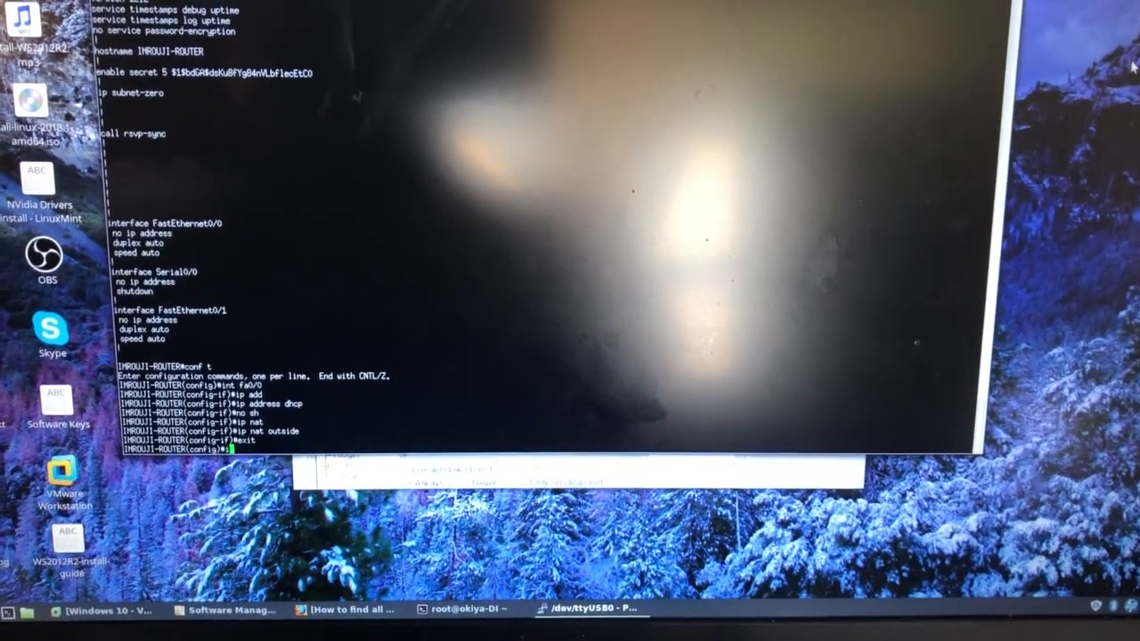
pyautogui.write('int fastEthernet0/1')
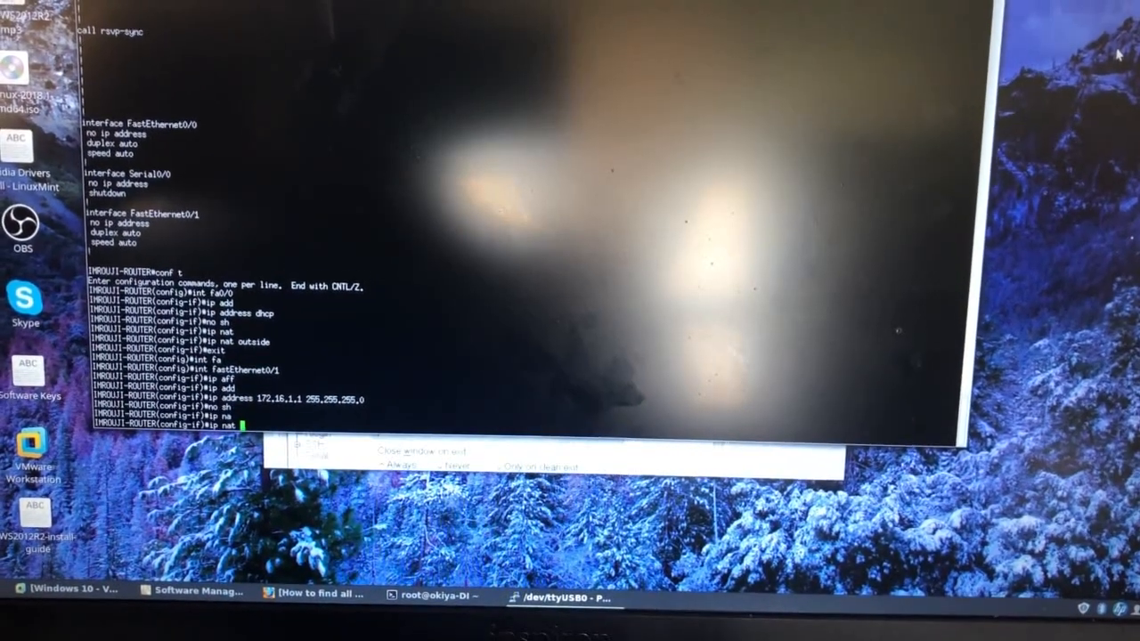
pyautogui.write('ip nat inside')
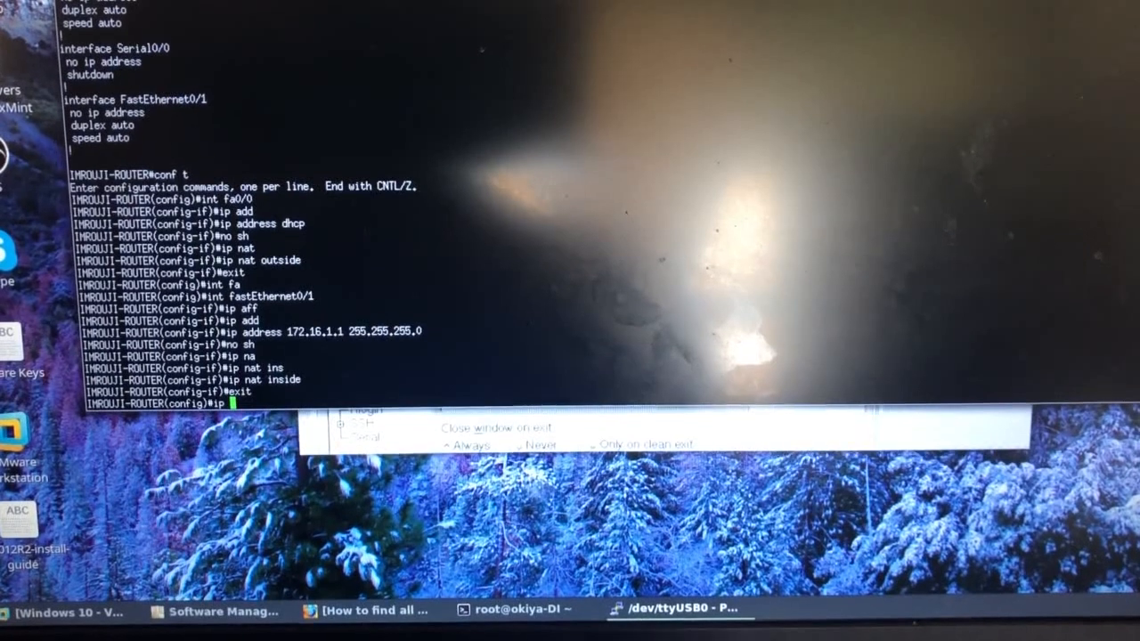
# Step: Add a default route via 192.168.0.1 and create the DHCP pool named home
pyautogui.write('ip address-pool')
pyautogui.write('ip route 0.0.0.0 0.0.0.0')
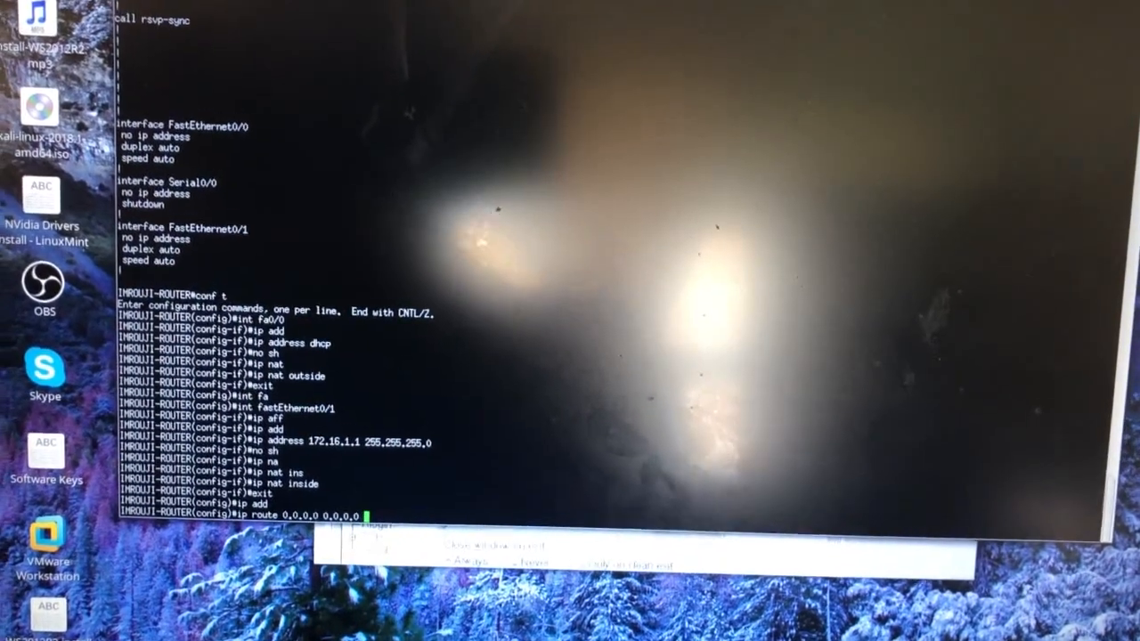
pyautogui.write('192.168.0.1')
pyautogui.write('ip dhcp pool')
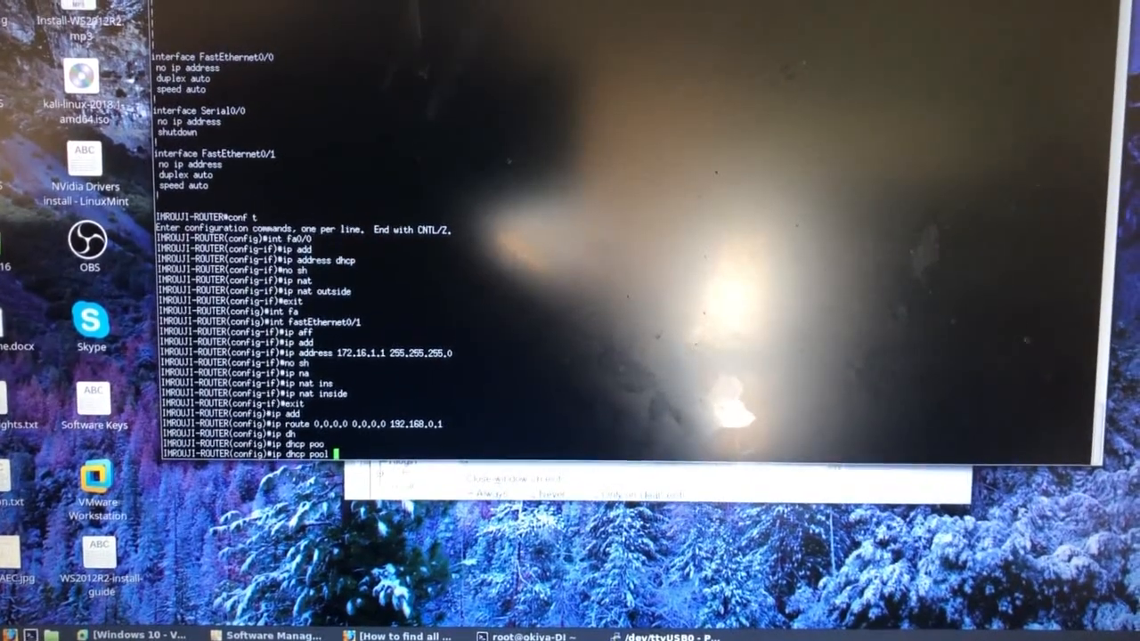
pyautogui.write('home')
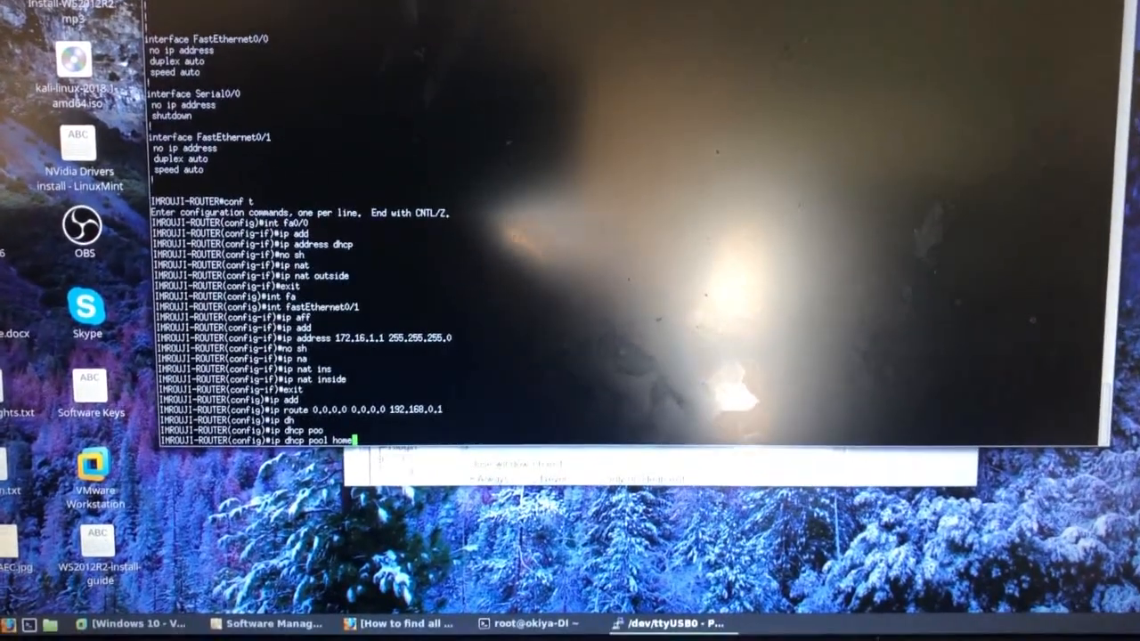
pyautogui.press('enter')
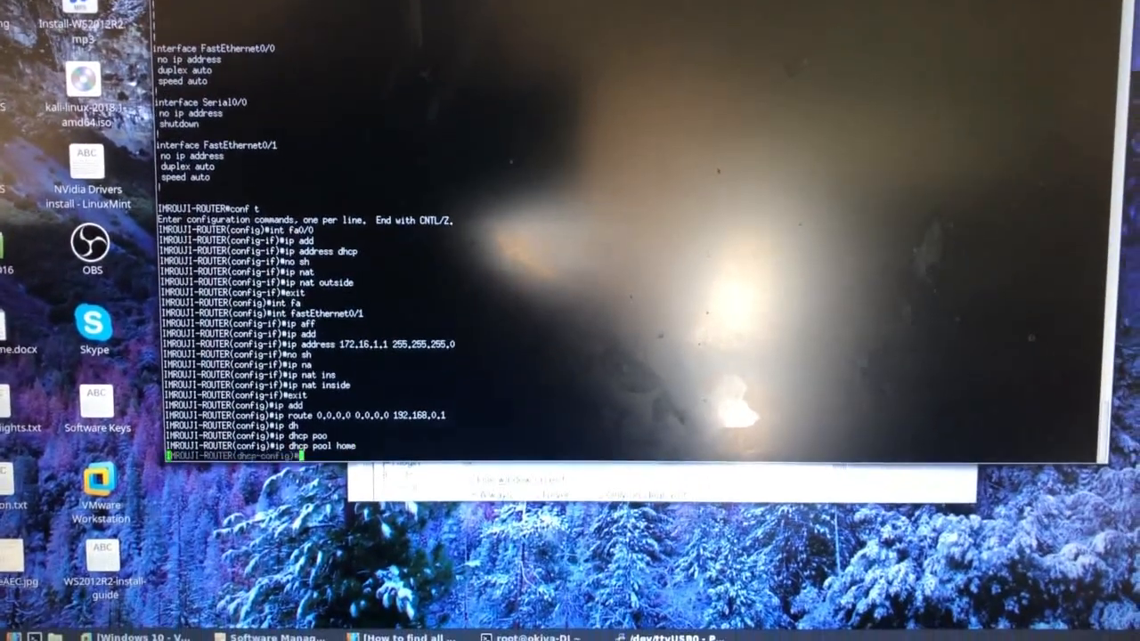
# Step: Set pool home to network 172.16.1.0/24, default-router 172.16.1.1 and dns-server 8.8.8.8
pyautogui.write('net')
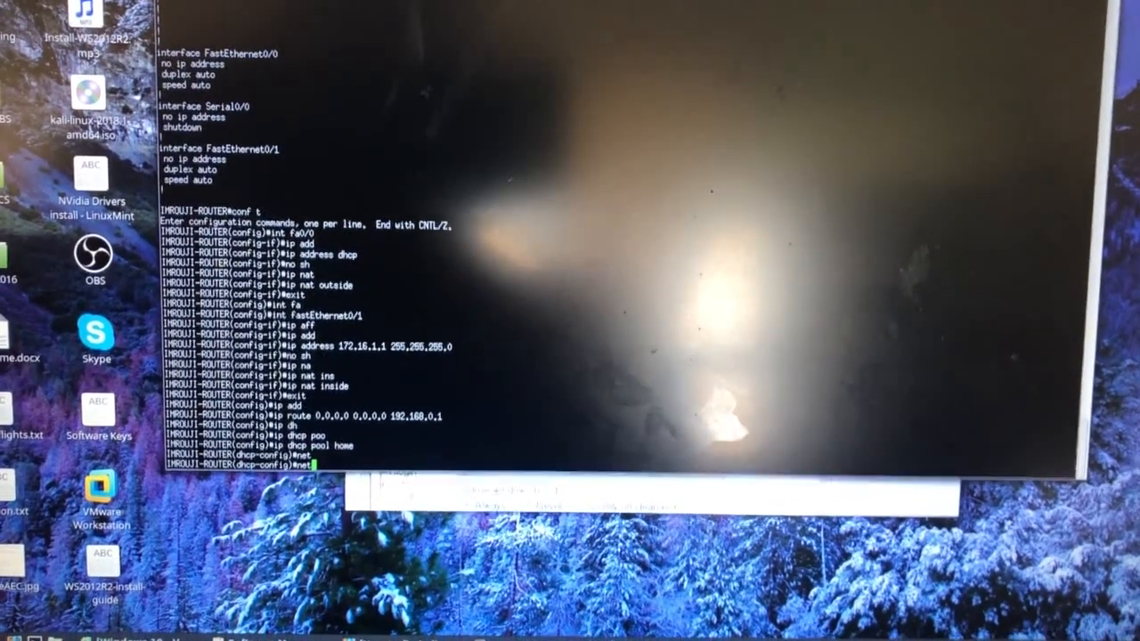
pyautogui.write('network 172.16.1.0 255.255.255.0')
pyautogui.write('i')
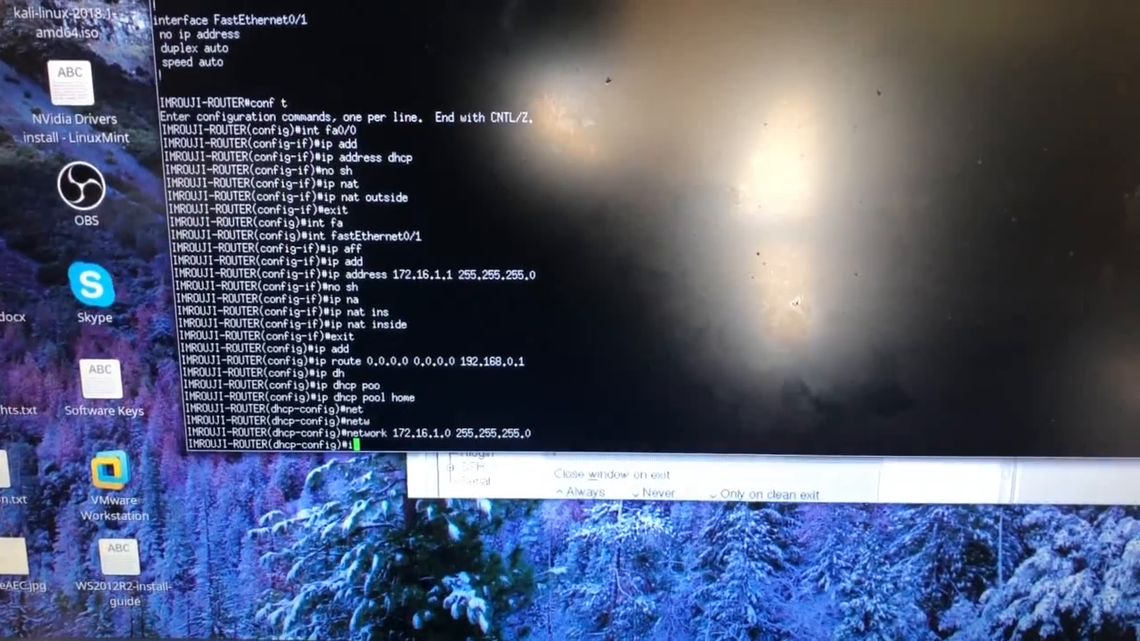
pyautogui.write('default-router 172.16.1.1')
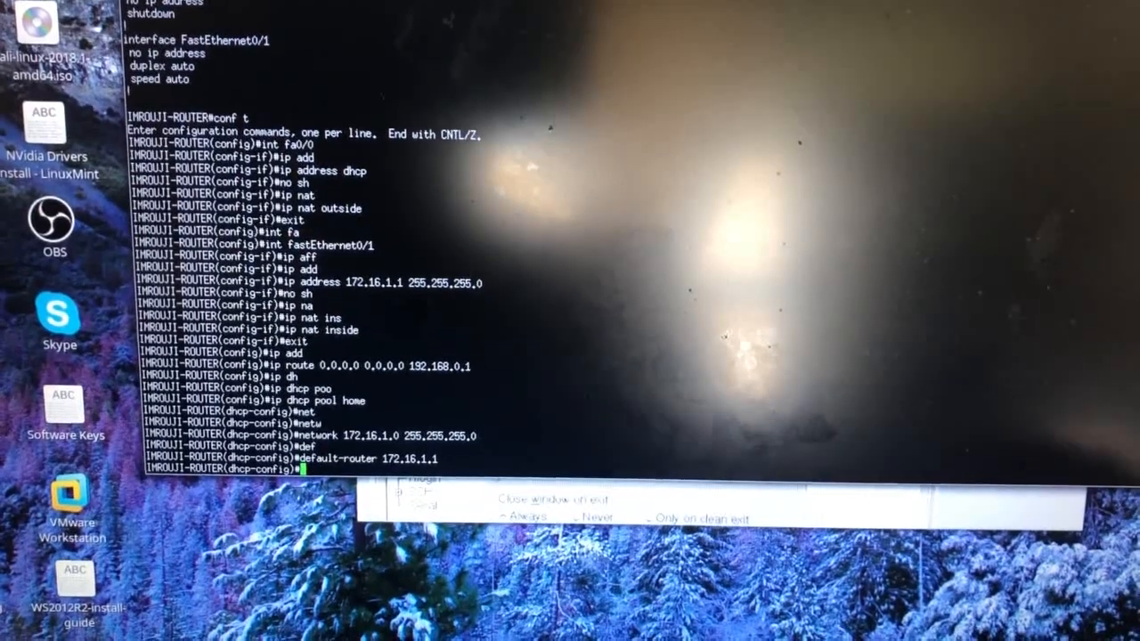
pyautogui.write('dns-server 8.8.8.8')
pyautogui.write('ip dhcp excluded-address ')
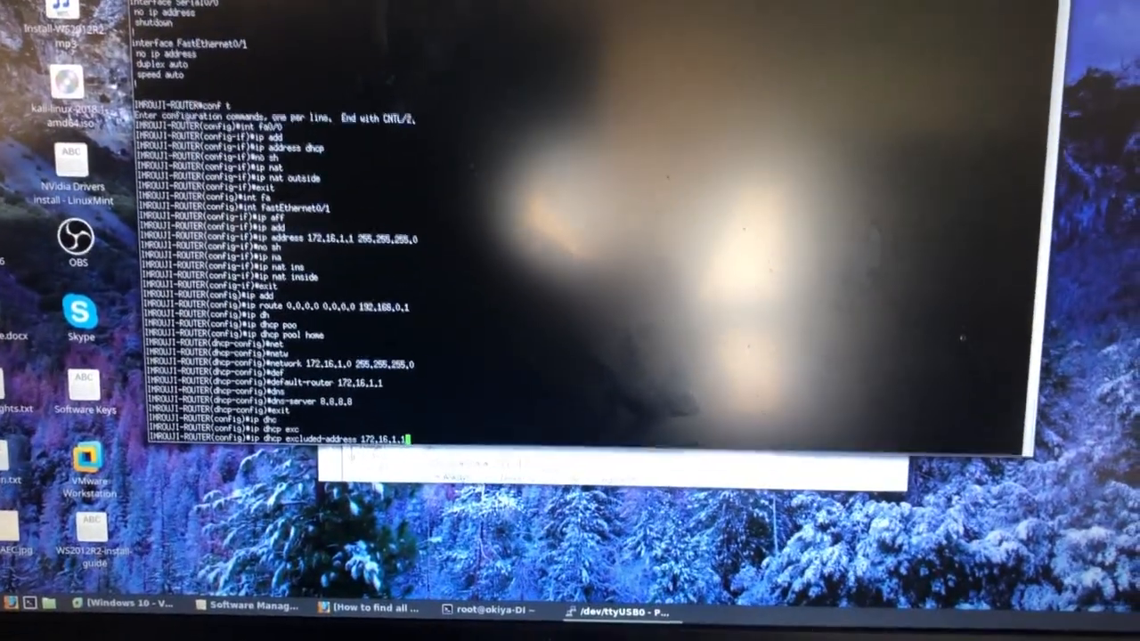
# Step: Exclude 172.16.1.1–172.16.1.10 from DHCP and begin standard access list 1
pyautogui.write('172.16.1.10')
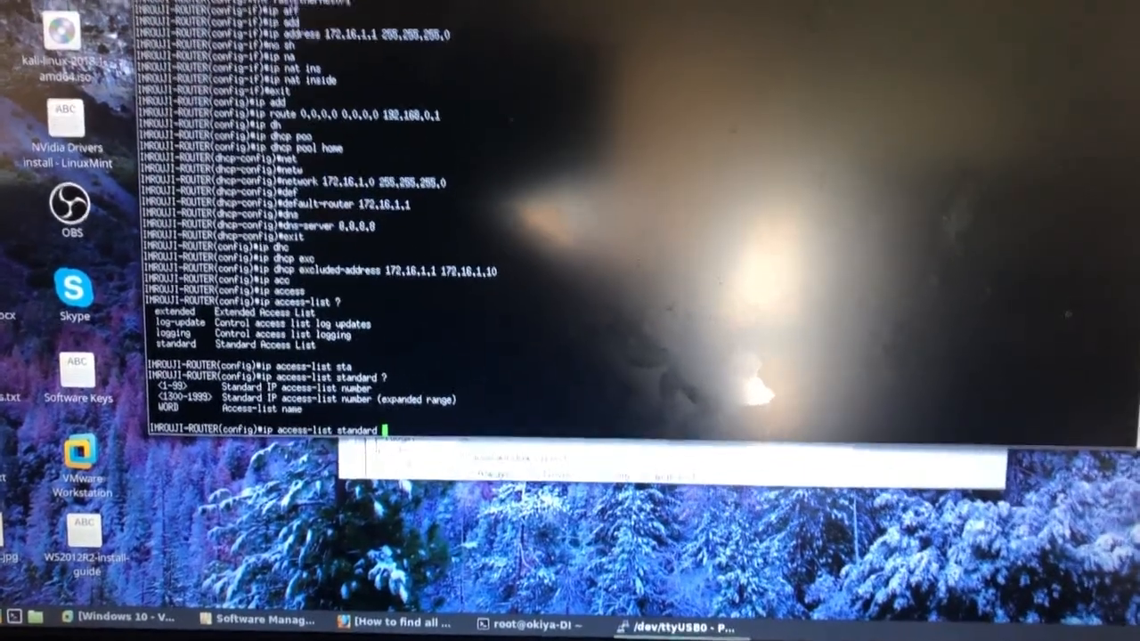
pyautogui.write('1')
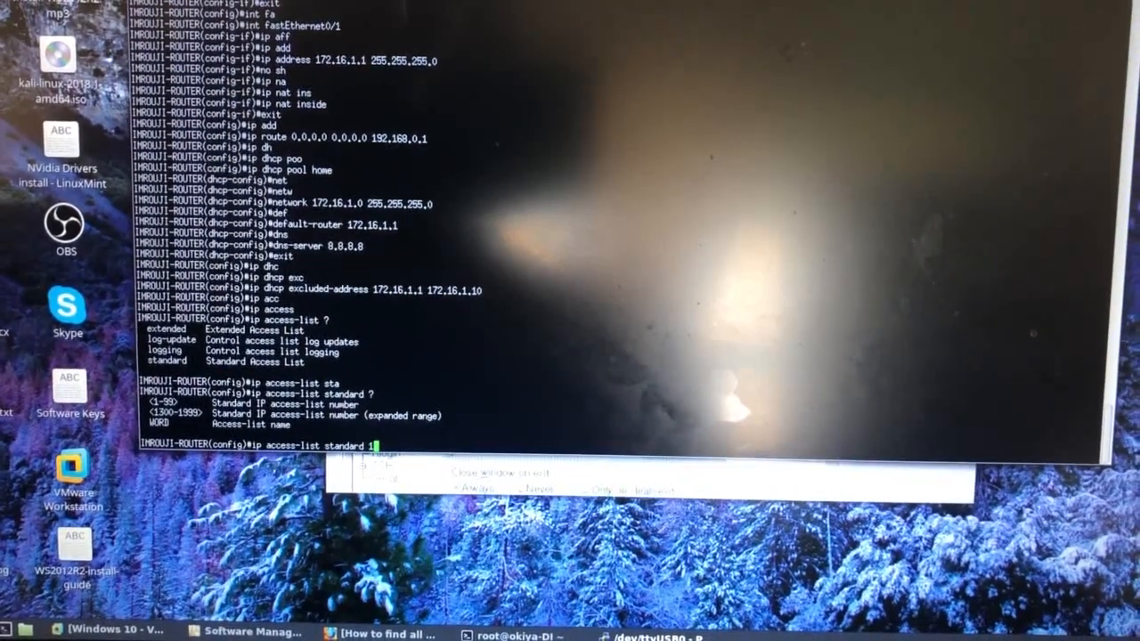
# Step: Create standard access list 1 permitting 172.16.1.0 0.0.0.255 and exit it
pyautogui.press('Return')
pyautogui.write('permit 172.16.1.0 0.0.0.255')
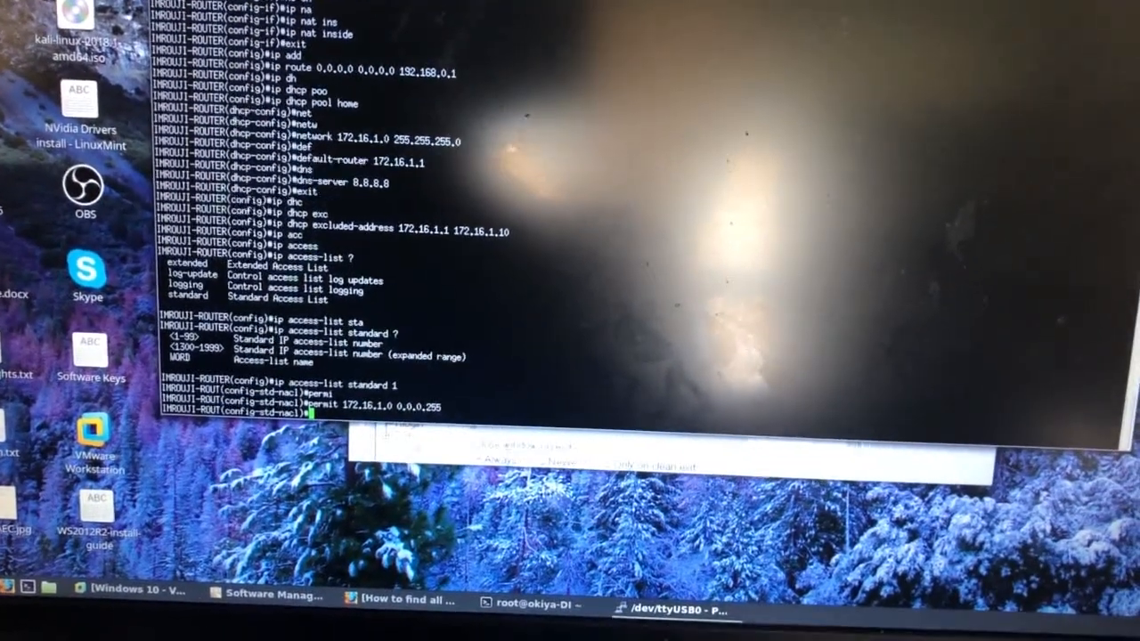
pyautogui.write('exit')
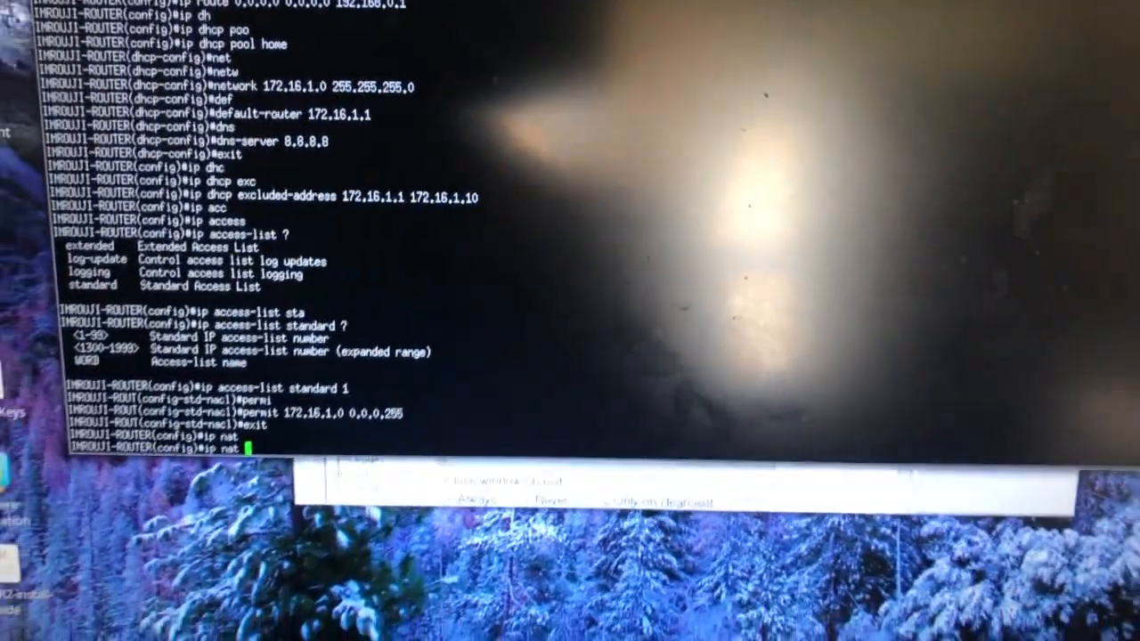
# Step: Add ip nat inside source list 1 interface FastEthernet0/0 overload
pyautogui.write('ip nat inside source list')
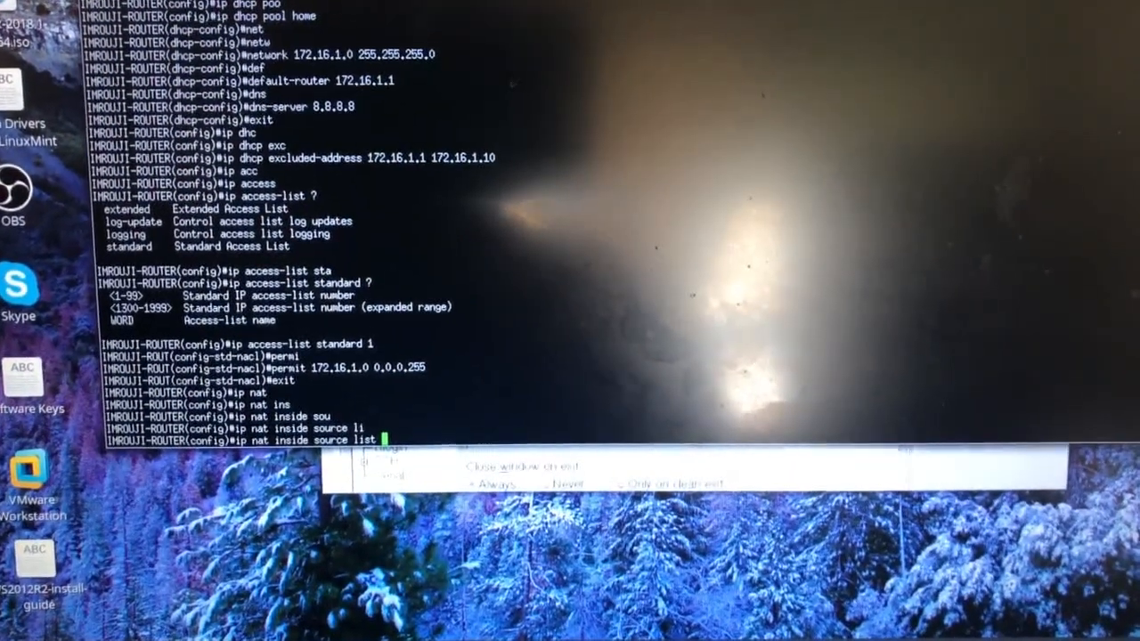
pyautogui.write('1')
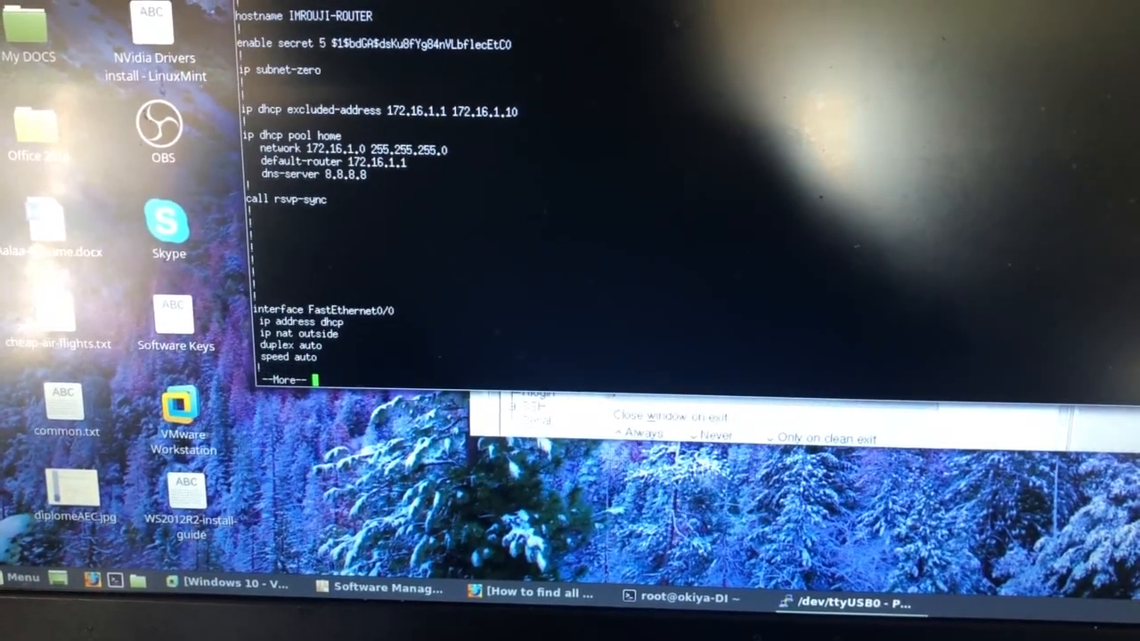
# Step: Page through show run to confirm NAT inside, gateway 192.168.0.1 and the overload rule
pyautogui.press('space')
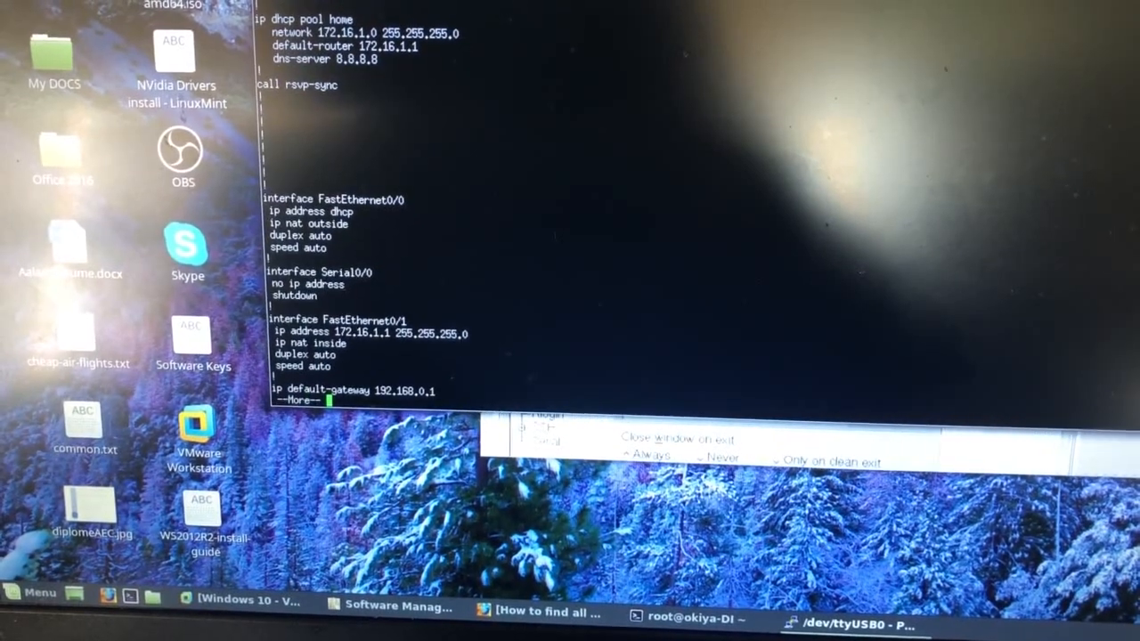
pyautogui.press('space')
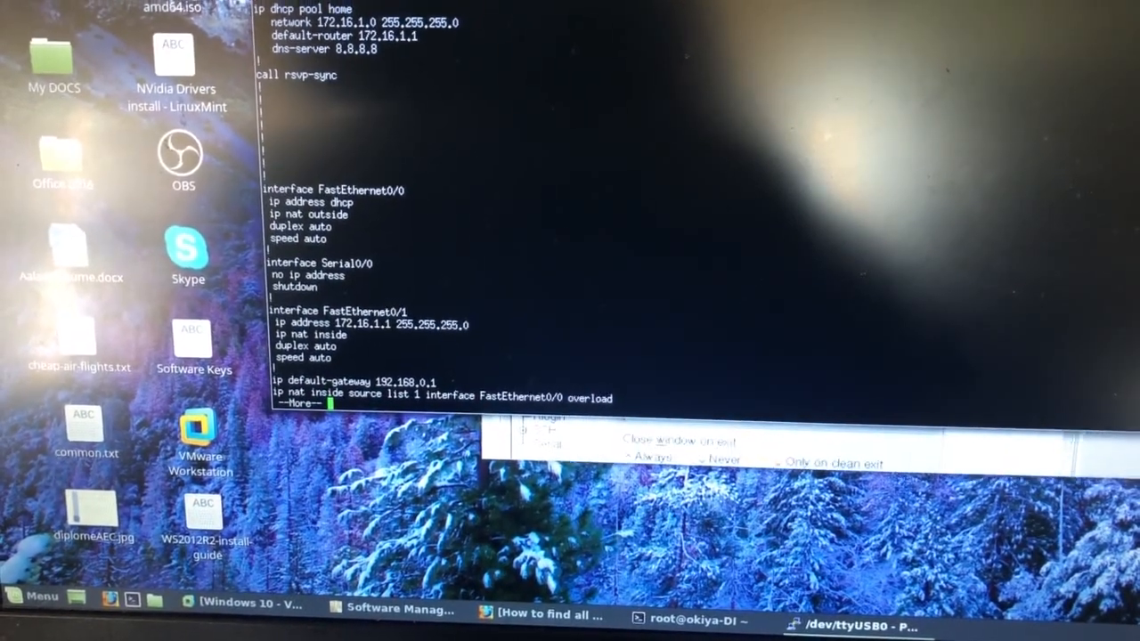